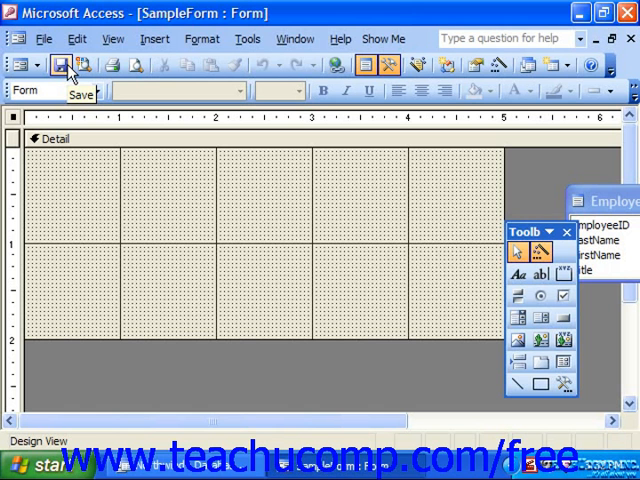
mouse_move(600, 240)
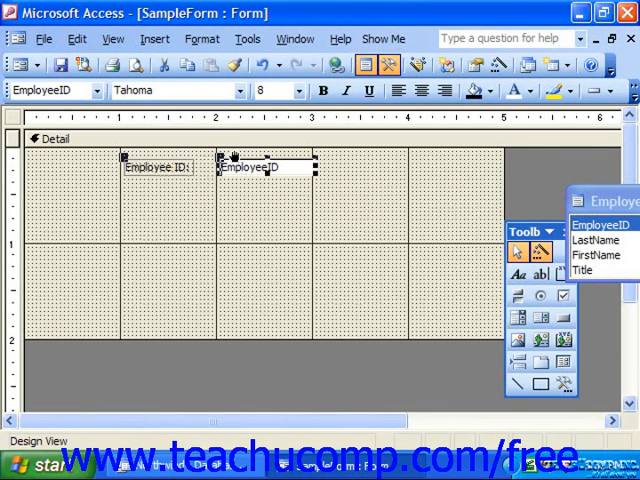
mouse_move(136, 180)
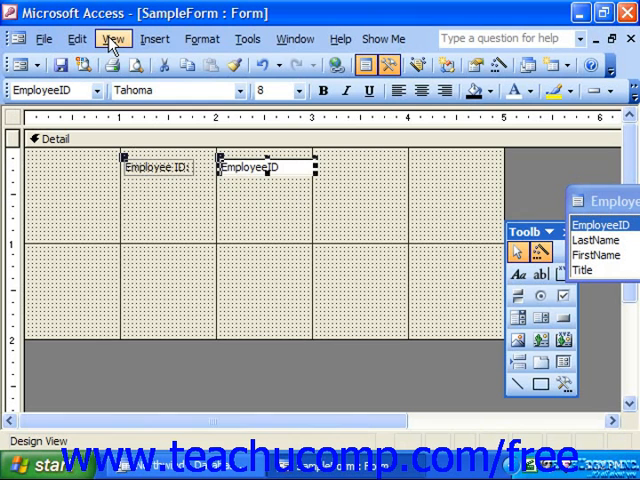
Turn off the dotted design grid from the View menu
left_click(114, 38)
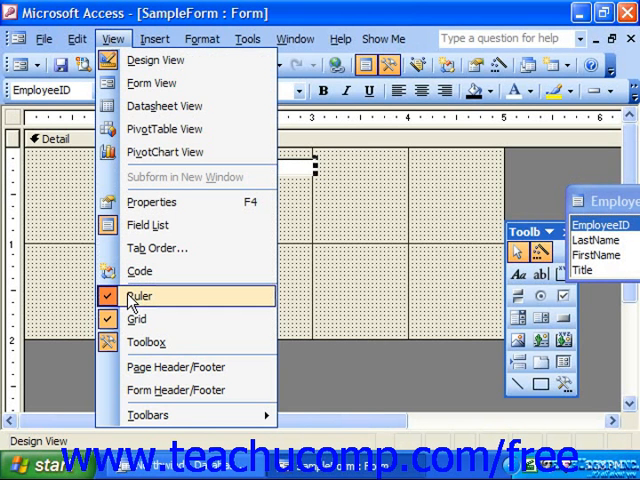
left_click(140, 296)
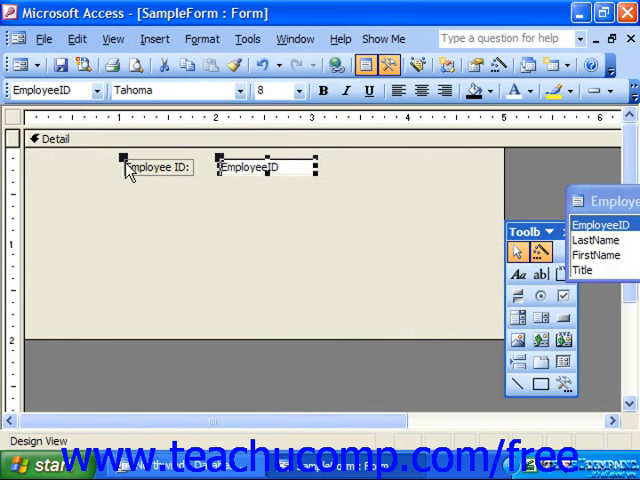
Turn off the rulers from the View menu and reopen it to verify the settings
left_click(112, 38)
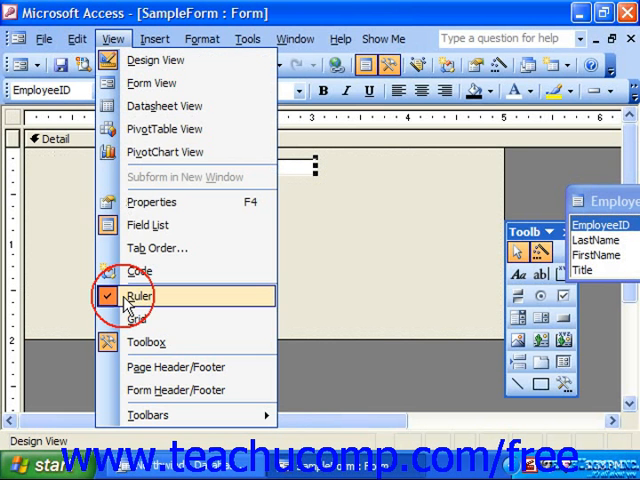
left_click(140, 296)
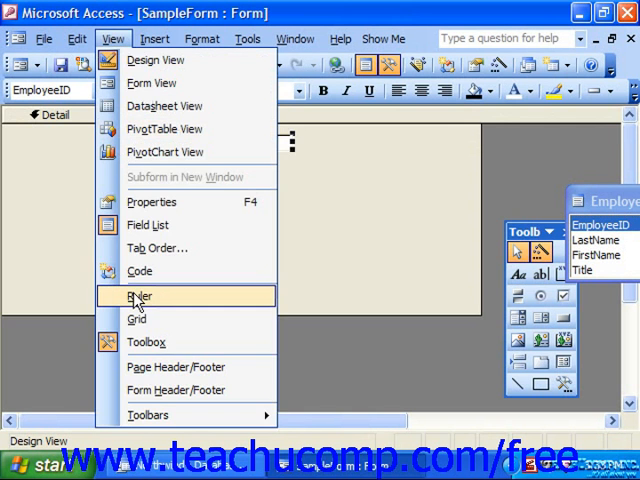
left_click(140, 296)
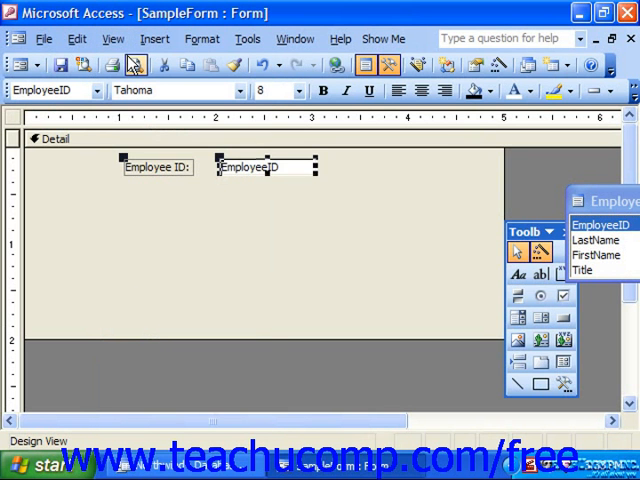
left_click(112, 38)
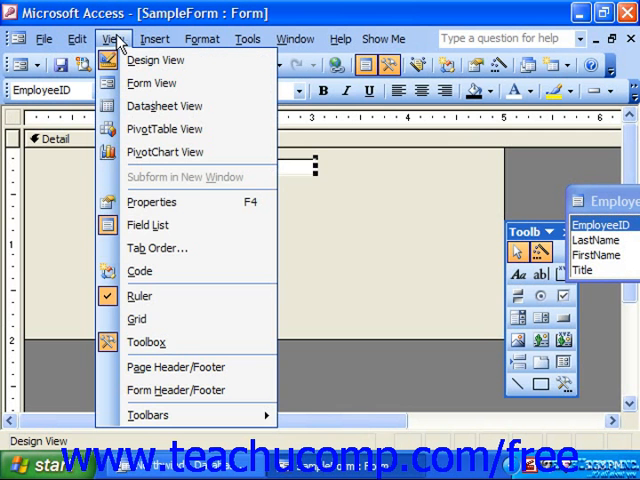